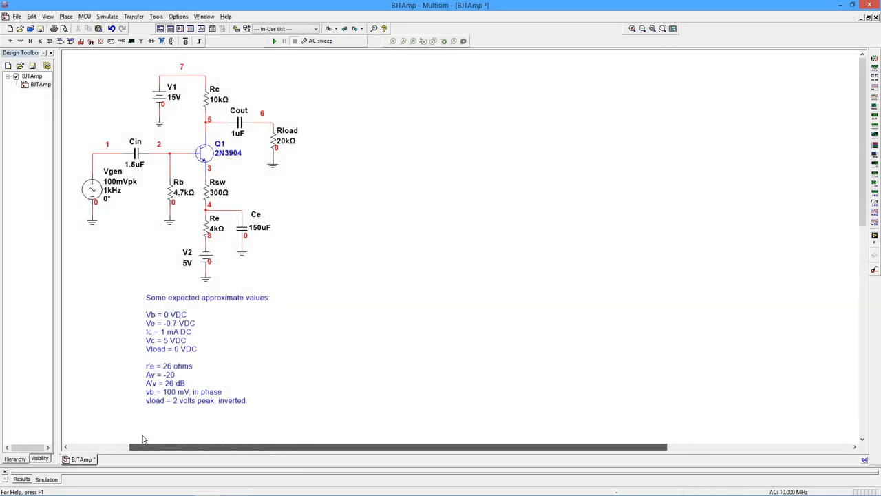
pyautogui.moveTo(152, 415)
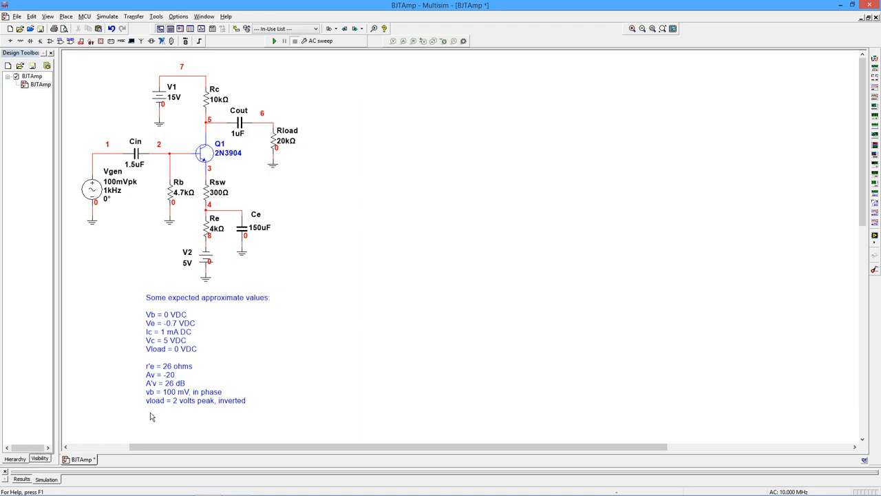
pyautogui.moveTo(154, 275)
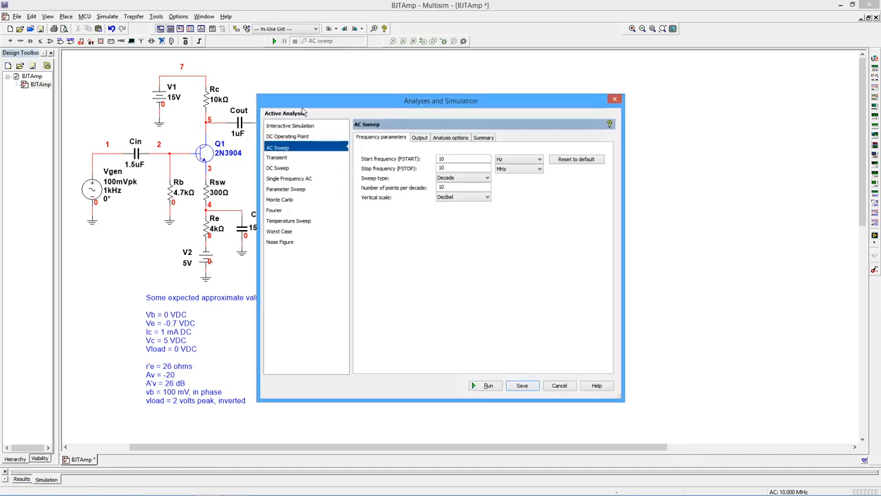
# Step: Add the device currents and node voltages to the DC operating point output list
pyautogui.click(287, 136)
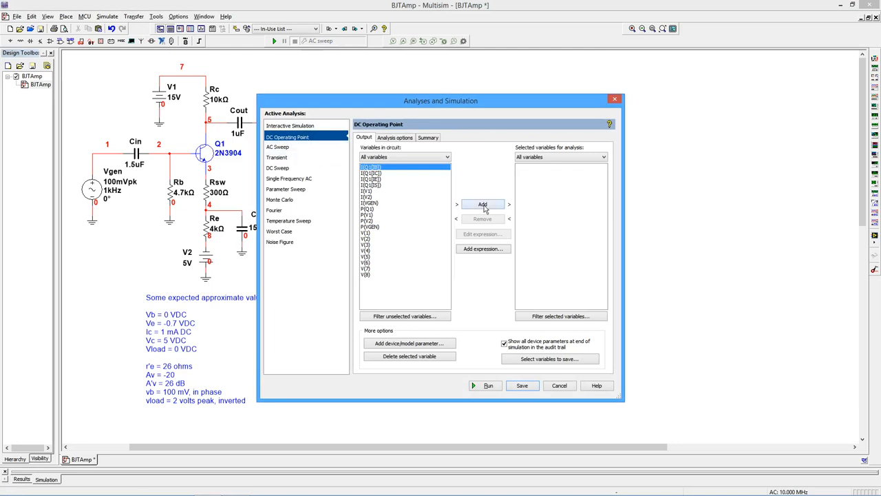
pyautogui.click(482, 204)
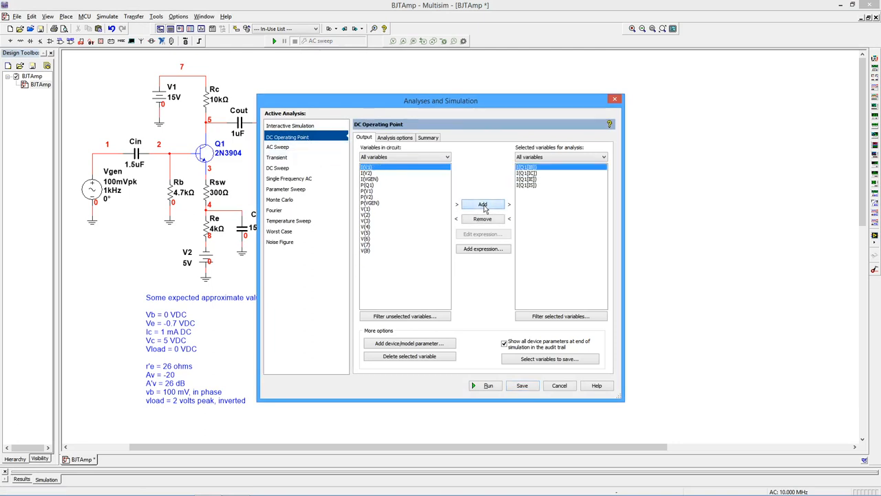
pyautogui.click(482, 204)
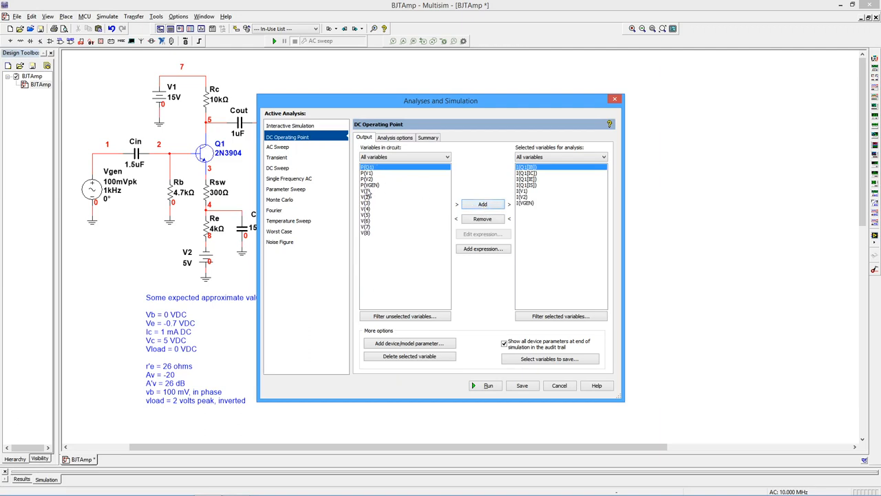
pyautogui.click(482, 203)
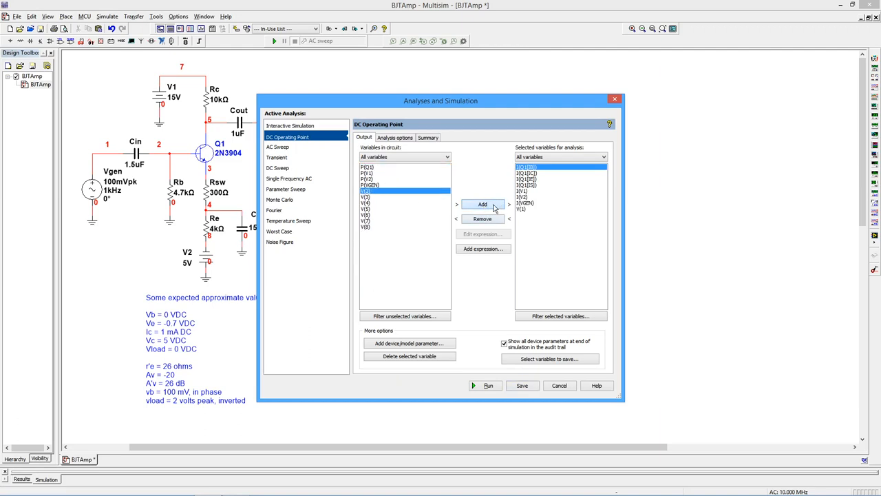
pyautogui.click(482, 204)
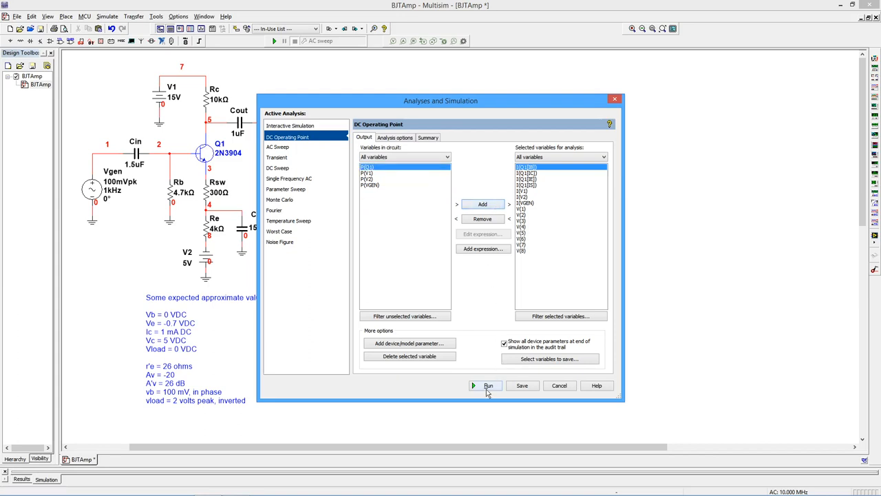
pyautogui.click(488, 386)
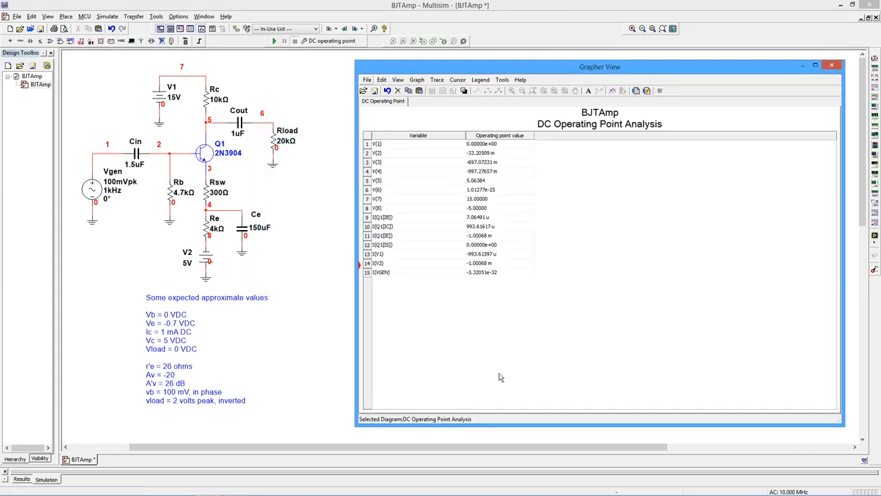
pyautogui.moveTo(500, 272)
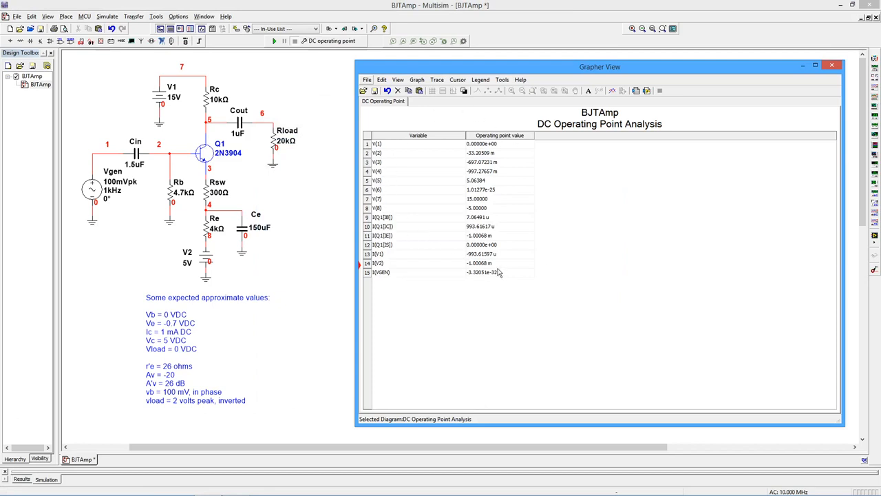
pyautogui.moveTo(474, 289)
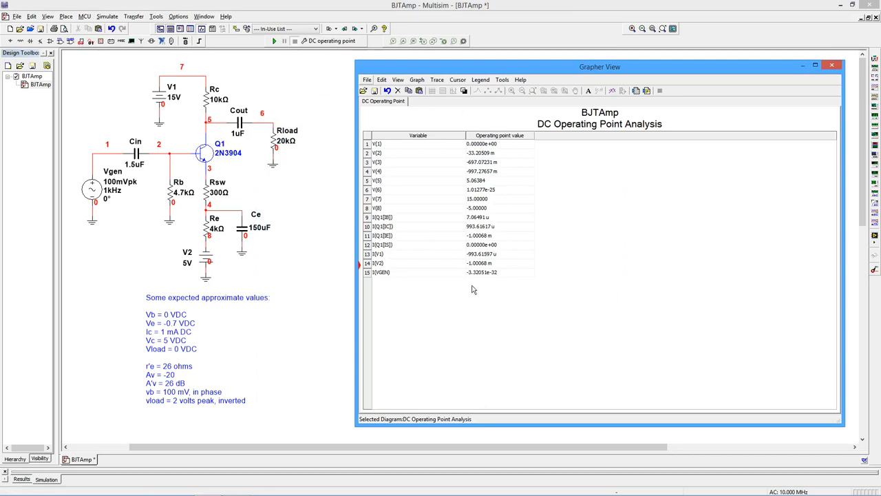
pyautogui.moveTo(192, 318)
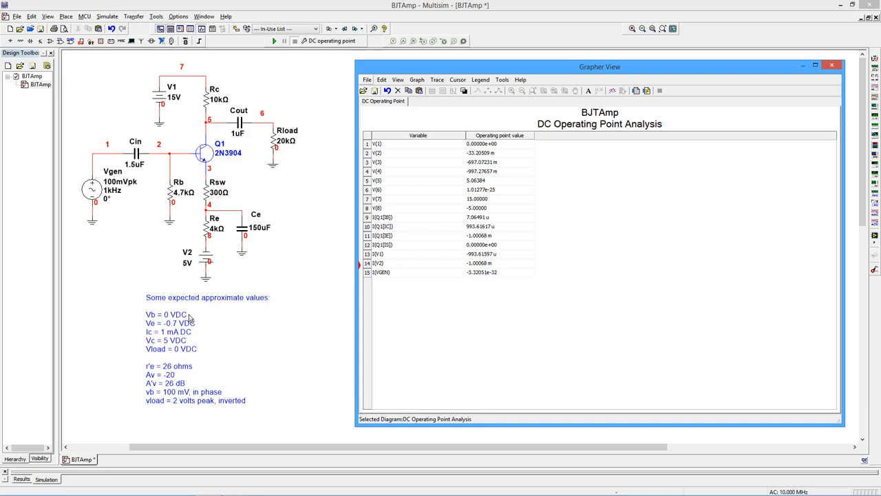
pyautogui.moveTo(178, 157)
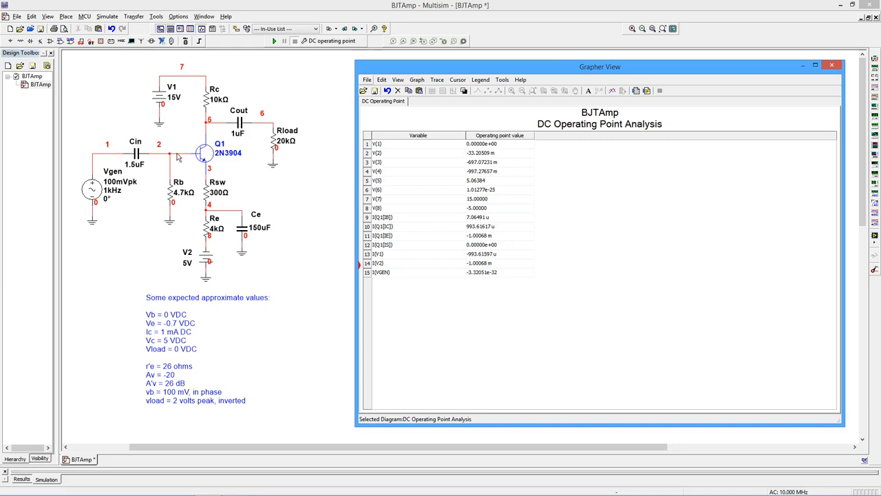
pyautogui.moveTo(397, 158)
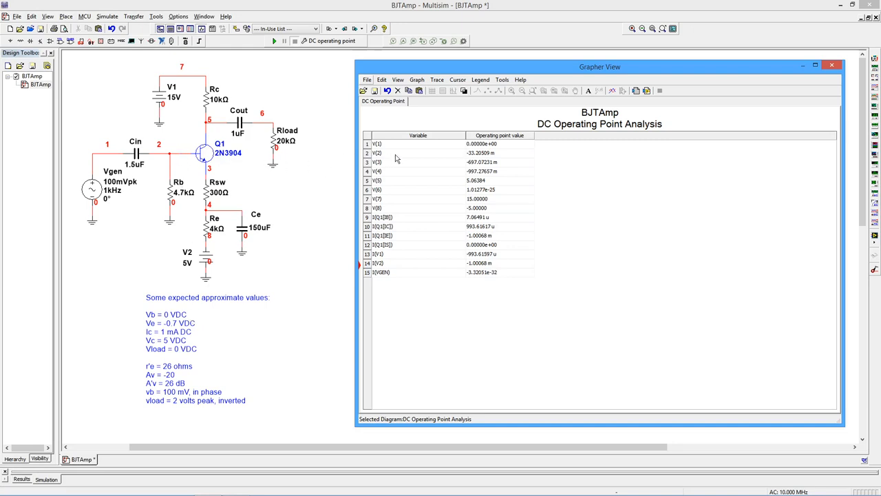
pyautogui.moveTo(194, 327)
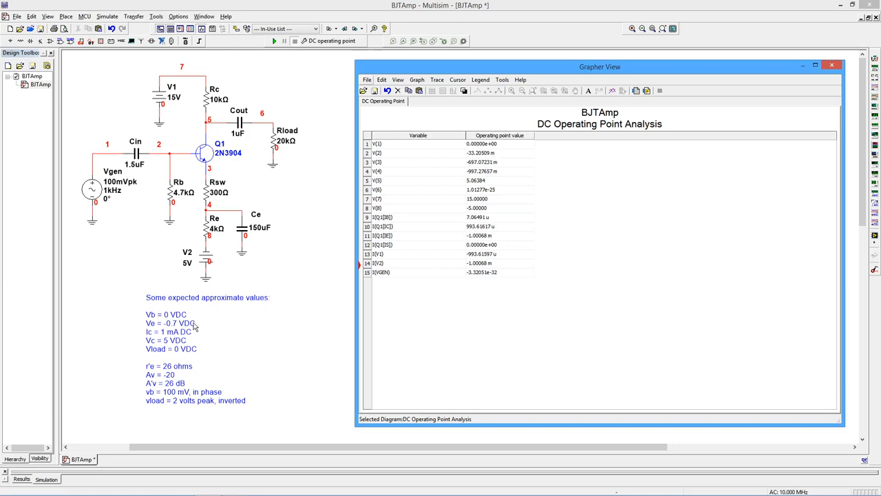
pyautogui.moveTo(209, 171)
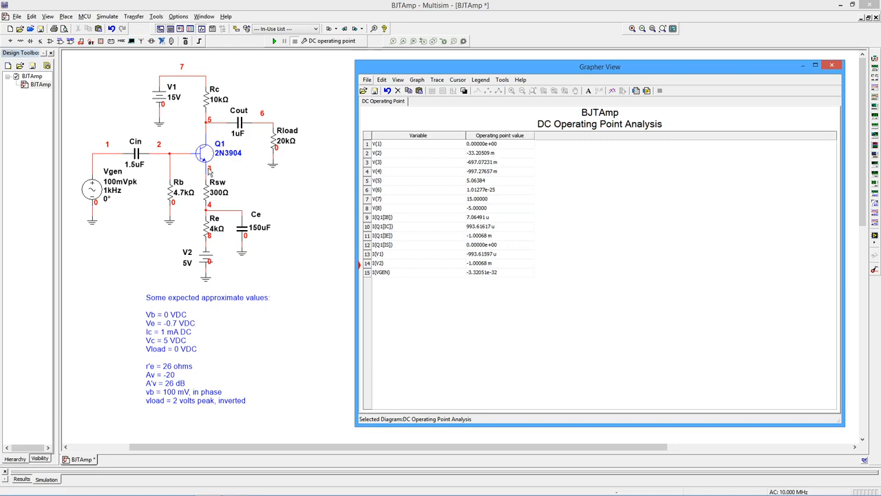
pyautogui.moveTo(460, 170)
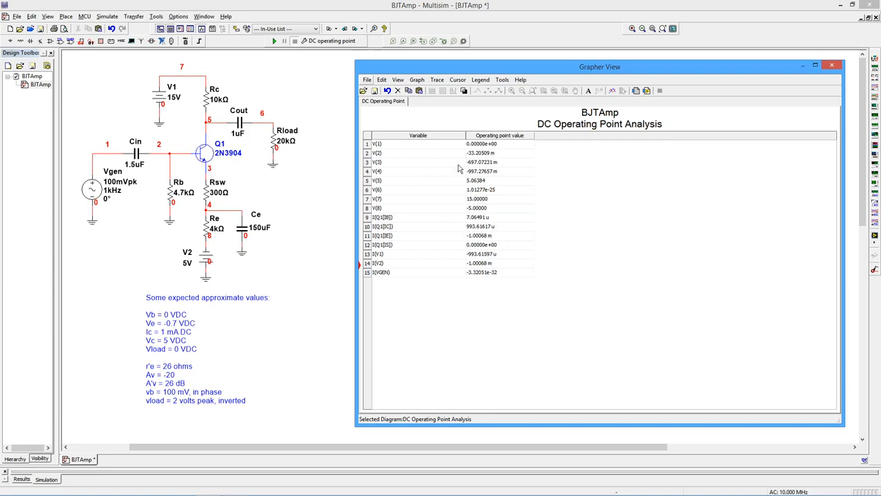
pyautogui.moveTo(488, 171)
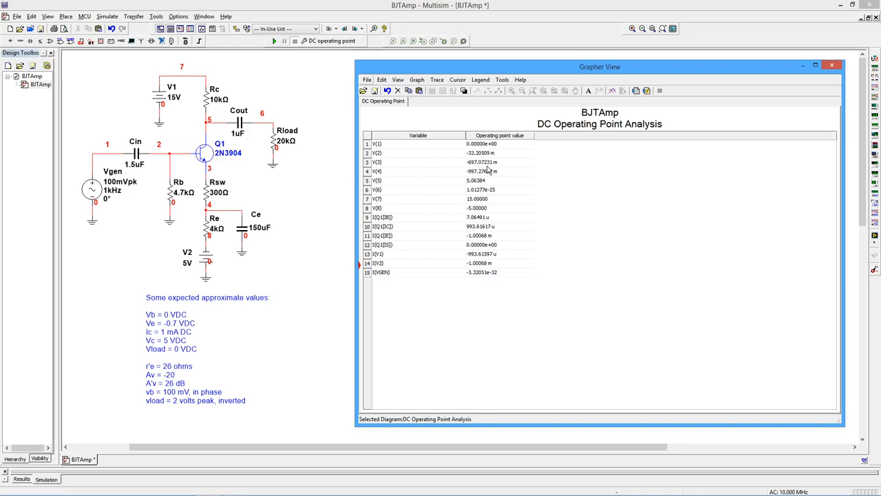
pyautogui.moveTo(194, 336)
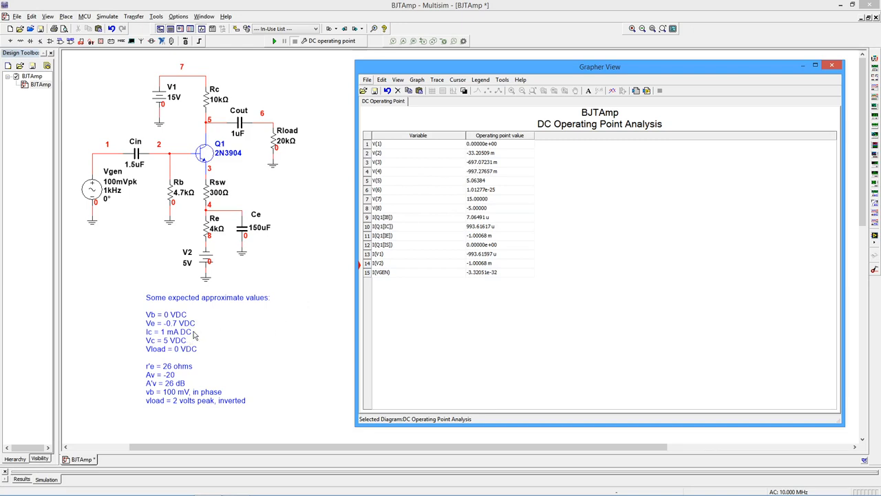
pyautogui.moveTo(210, 91)
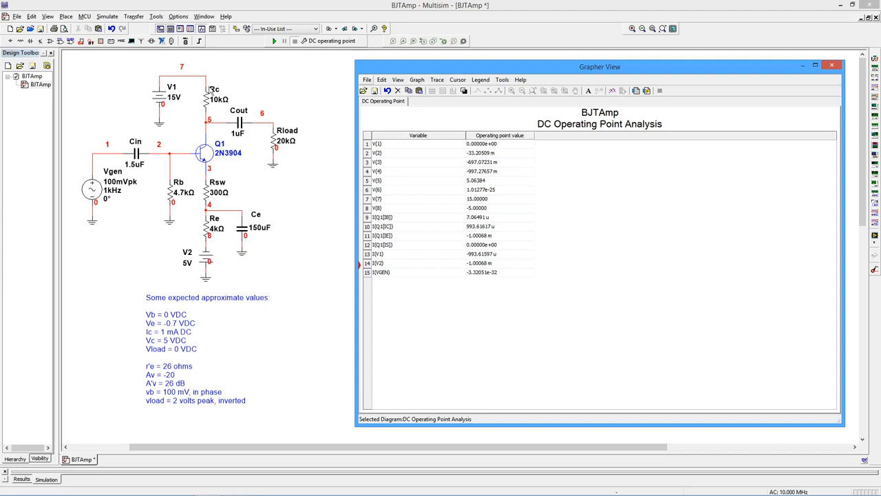
pyautogui.moveTo(210, 168)
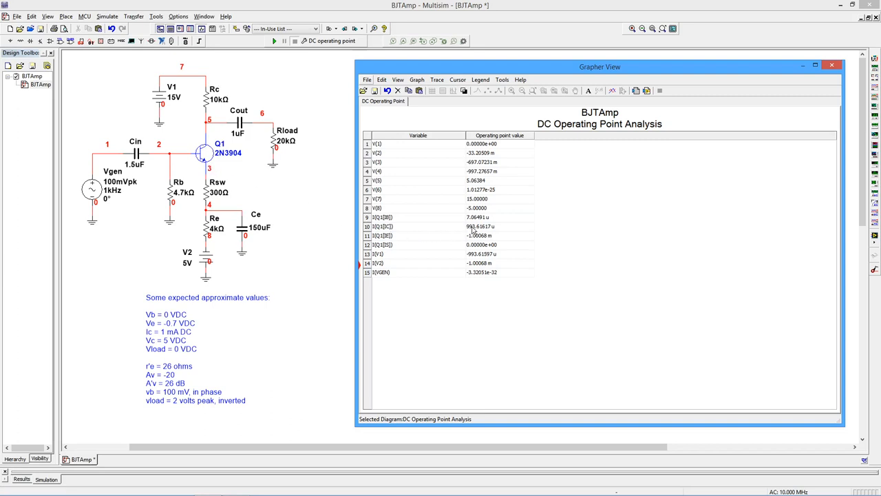
pyautogui.moveTo(492, 233)
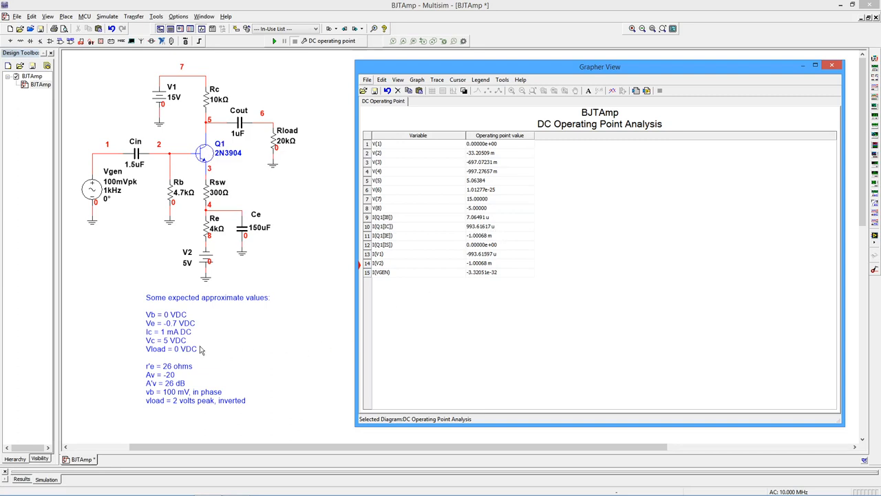
pyautogui.moveTo(201, 350)
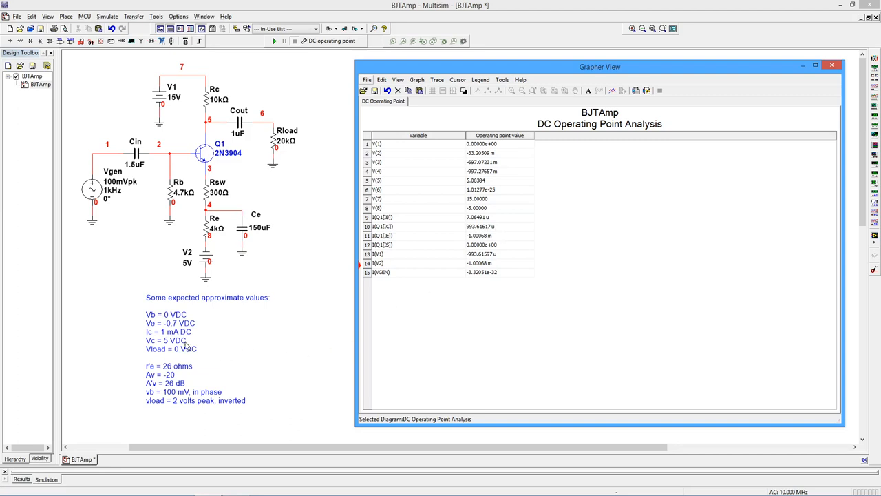
pyautogui.moveTo(213, 125)
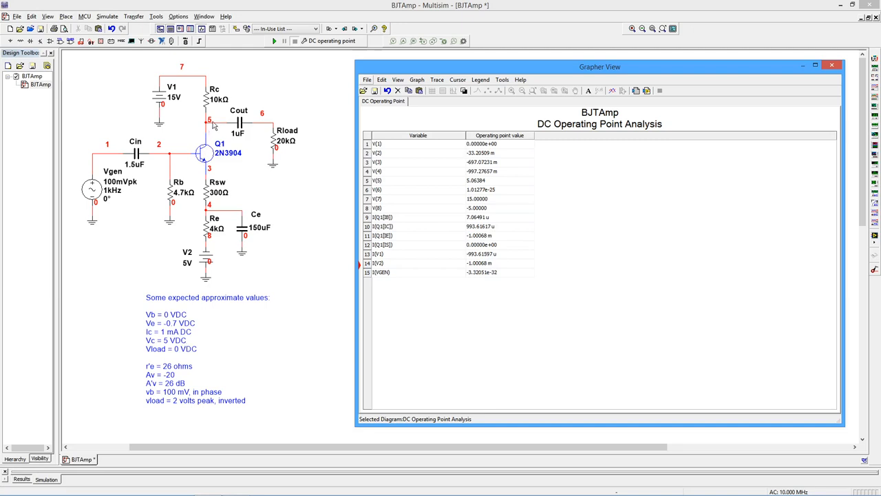
pyautogui.moveTo(465, 188)
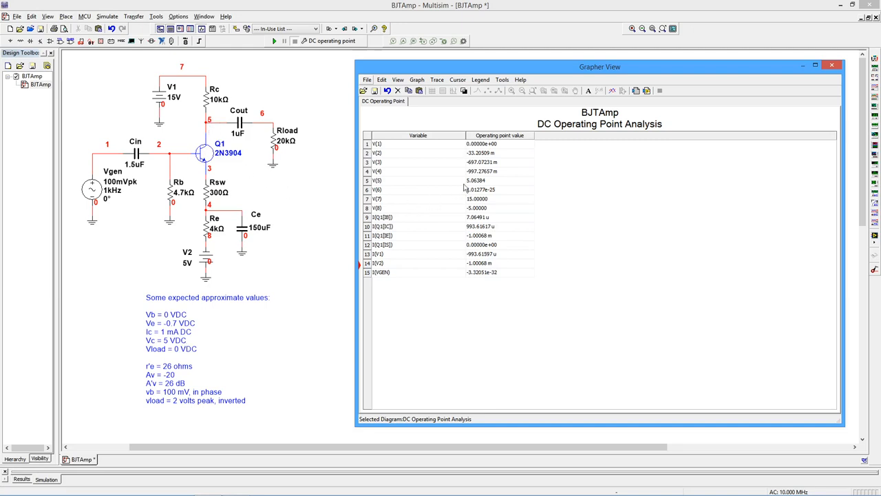
pyautogui.moveTo(482, 190)
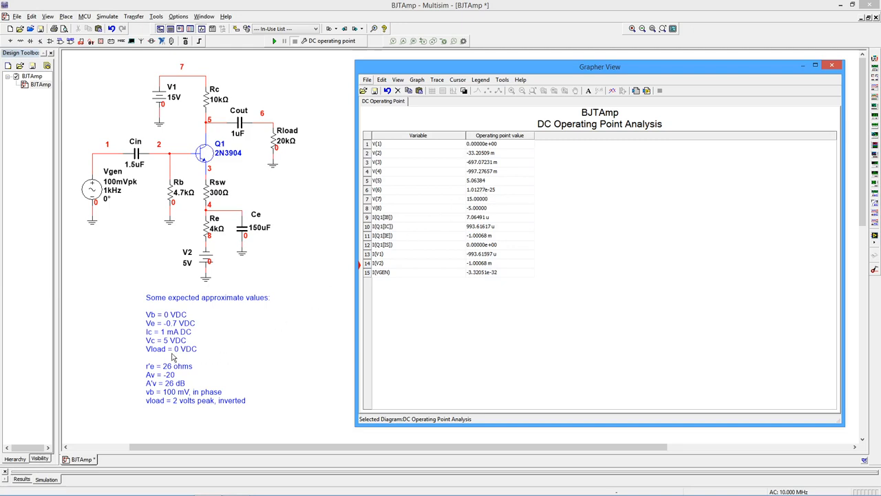
pyautogui.moveTo(278, 126)
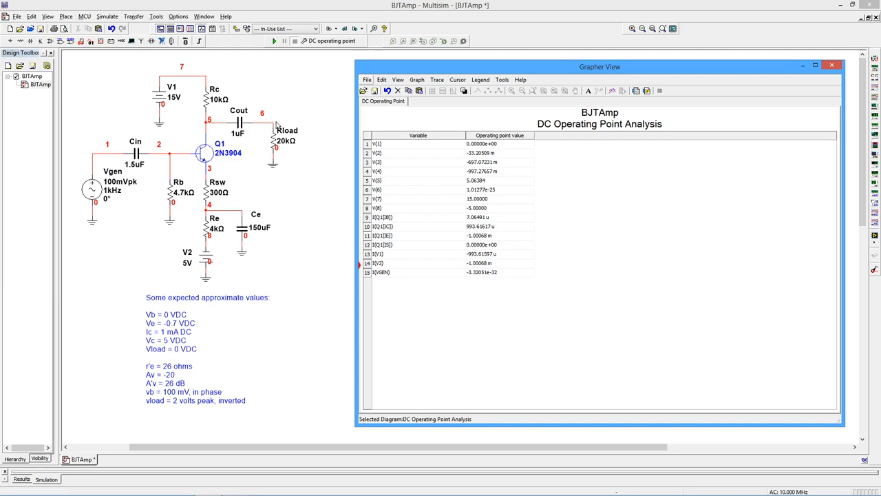
pyautogui.moveTo(487, 196)
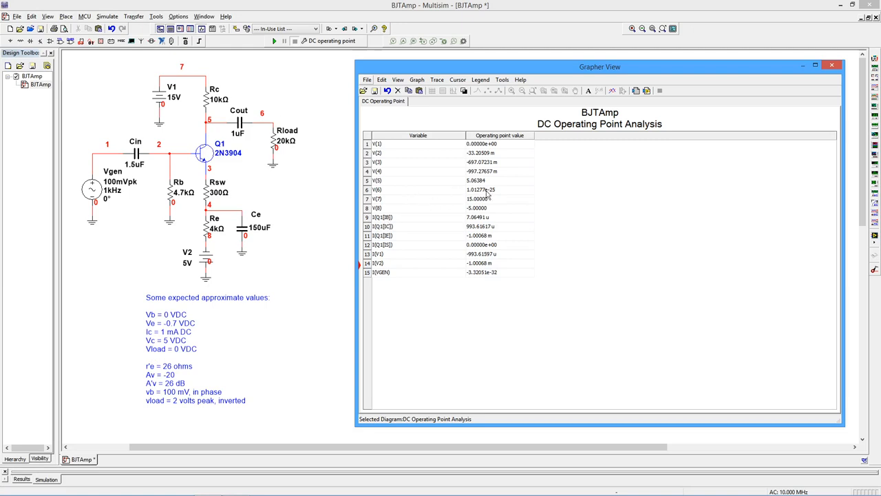
pyautogui.moveTo(832, 66)
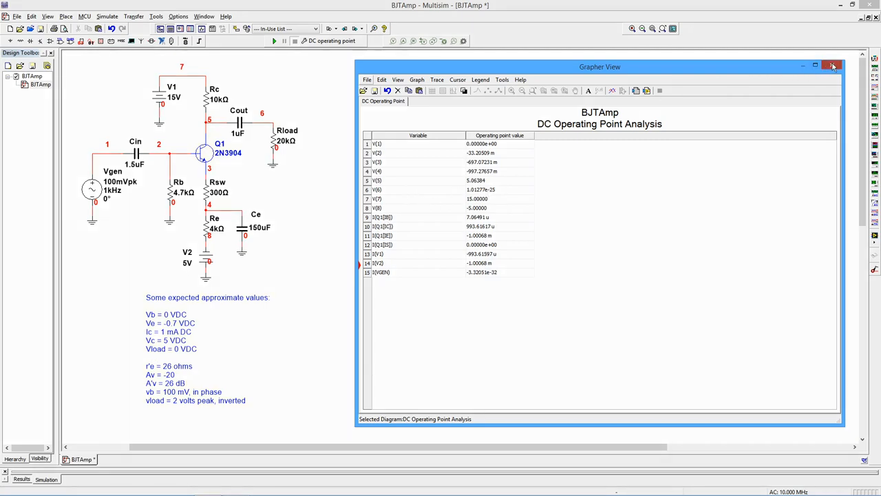
# Step: Close the DC results and select Transient analysis with start 1 s and end 1.002 s
pyautogui.click(833, 66)
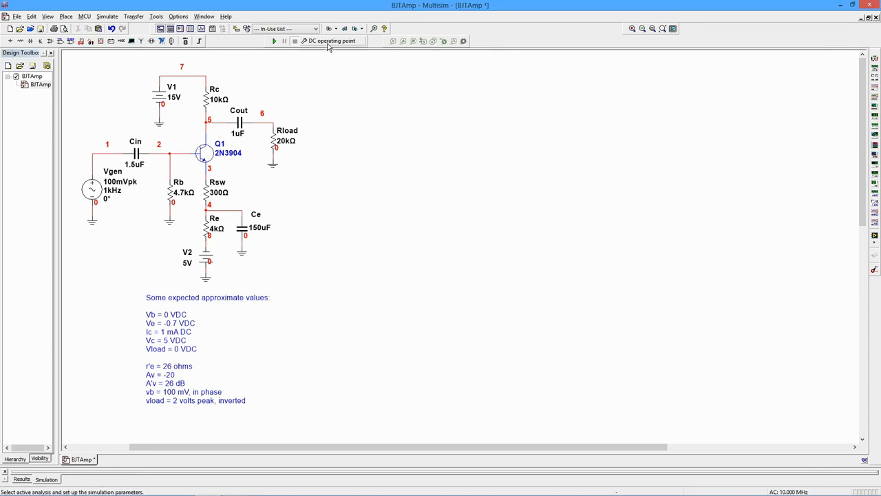
pyautogui.click(330, 41)
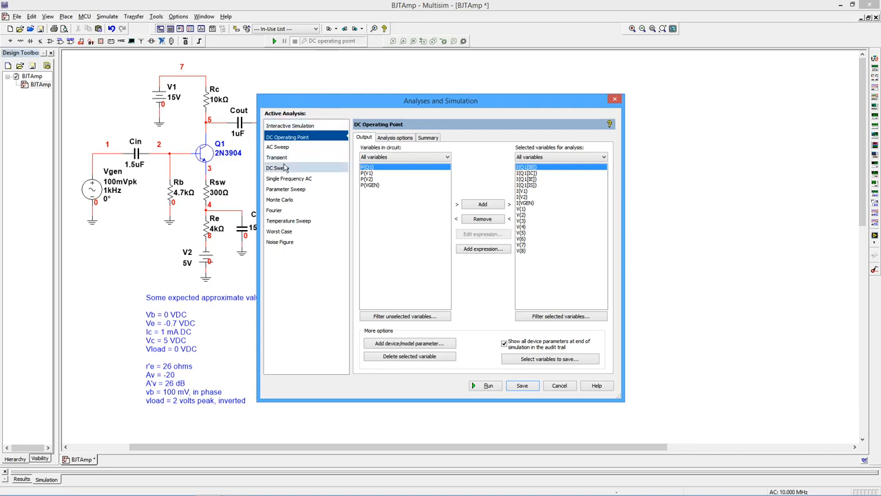
pyautogui.click(277, 157)
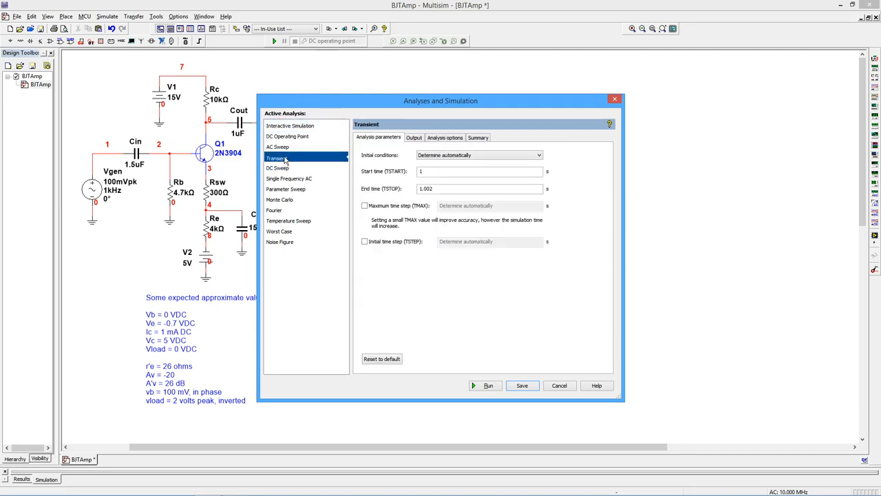
pyautogui.click(479, 170)
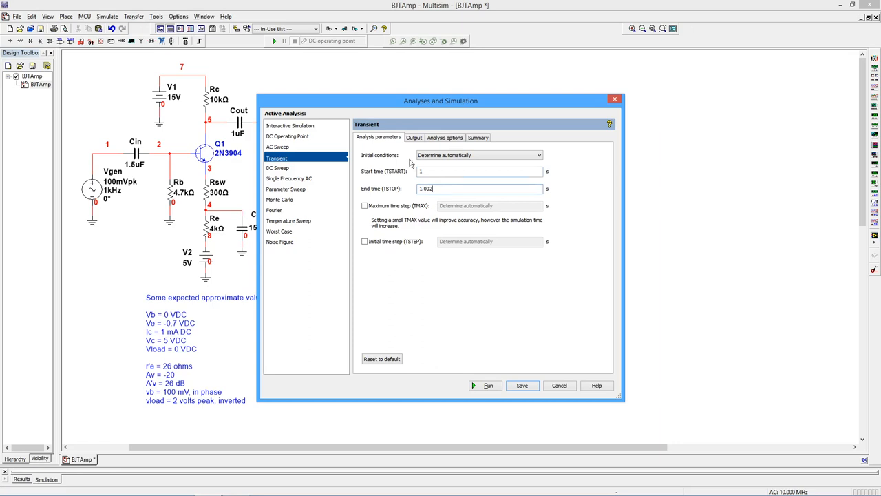
# Step: Run the transient analysis with V(1) and V(6) plotted and enlarge the grapher window
pyautogui.click(413, 137)
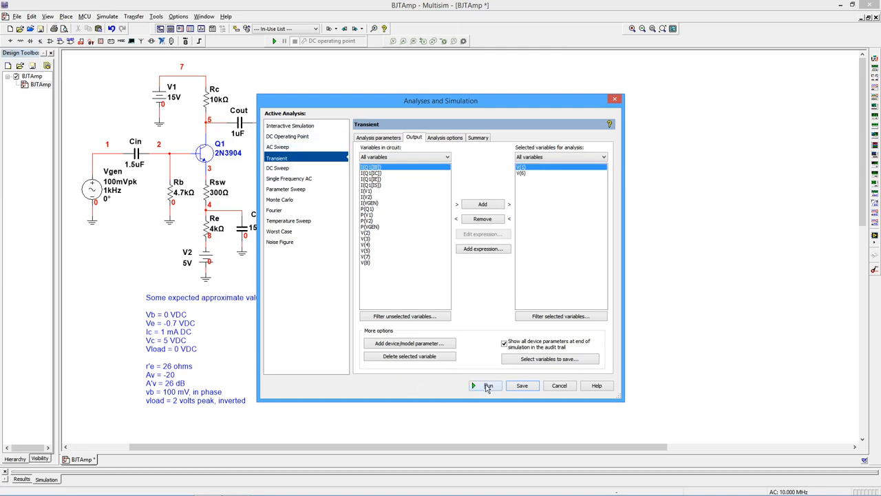
pyautogui.click(487, 386)
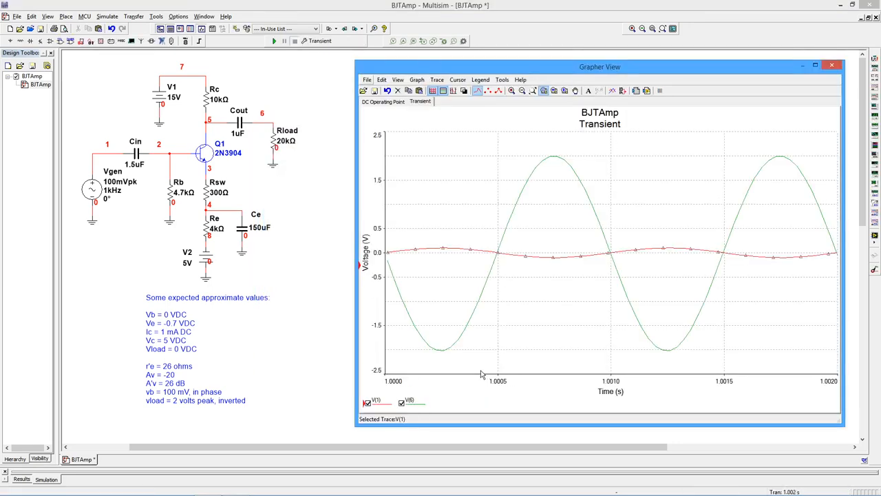
pyautogui.moveTo(599, 66); pyautogui.dragTo(578, 63)
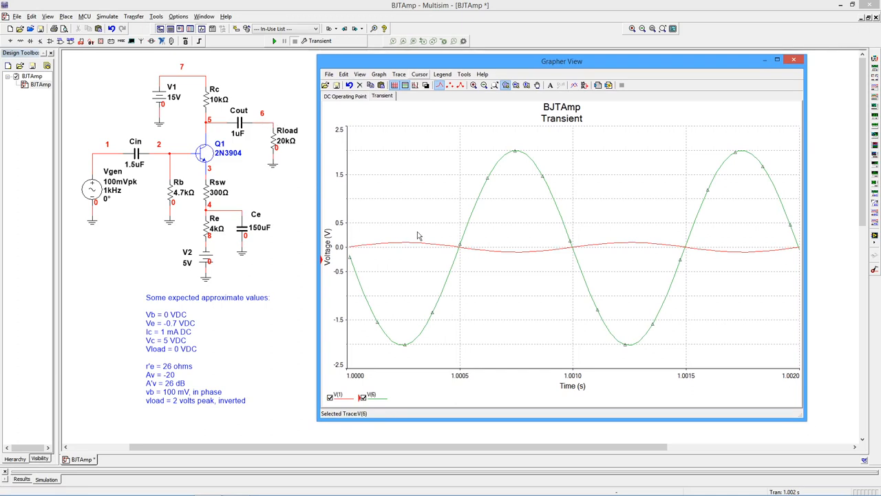
pyautogui.moveTo(664, 313)
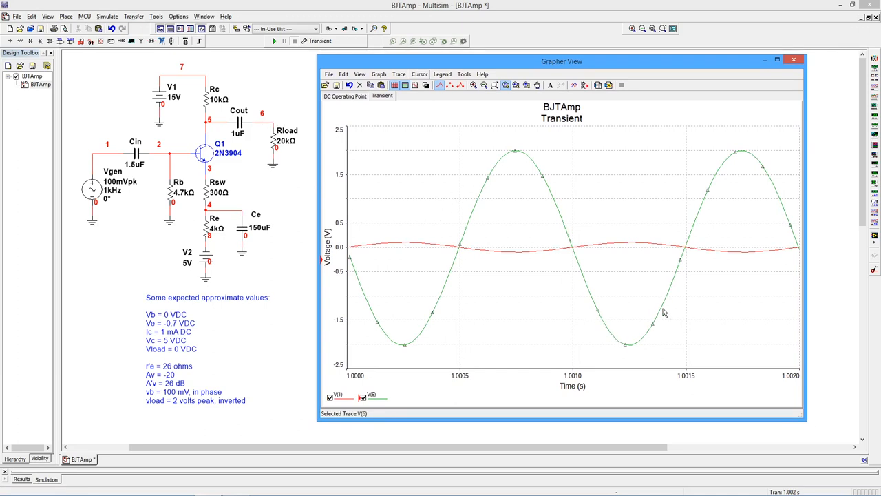
pyautogui.moveTo(511, 143)
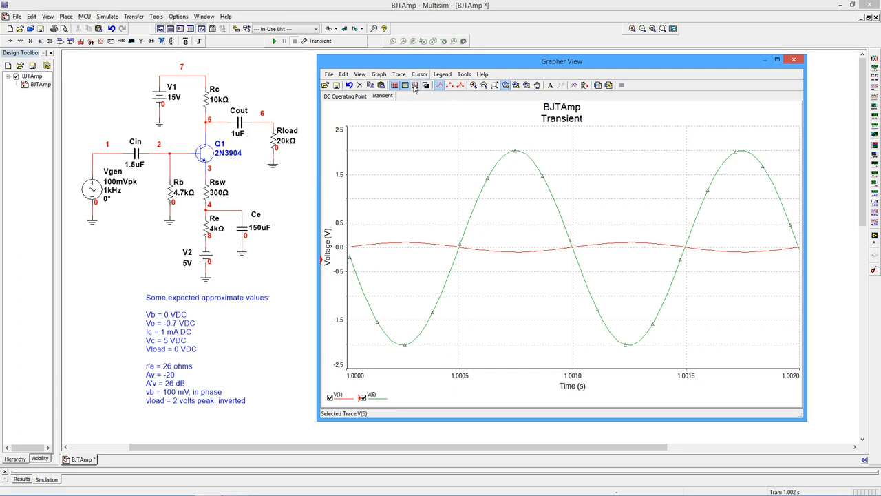
pyautogui.click(440, 86)
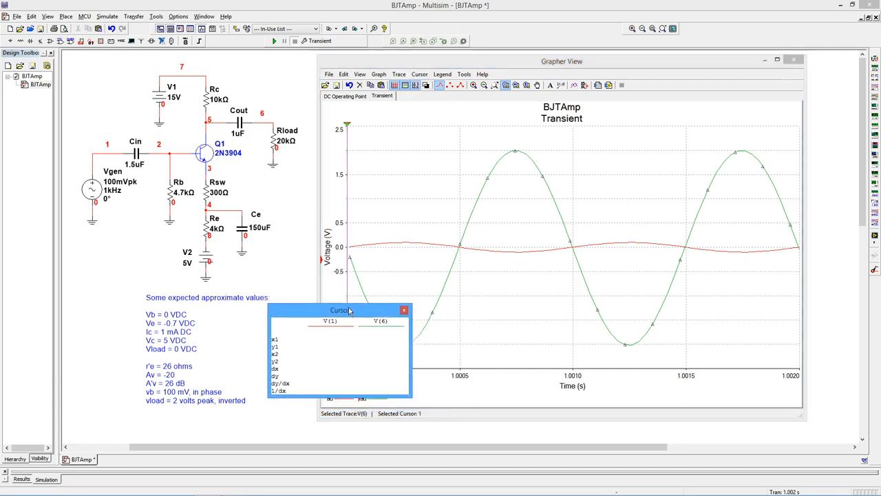
pyautogui.moveTo(341, 310); pyautogui.dragTo(228, 176)
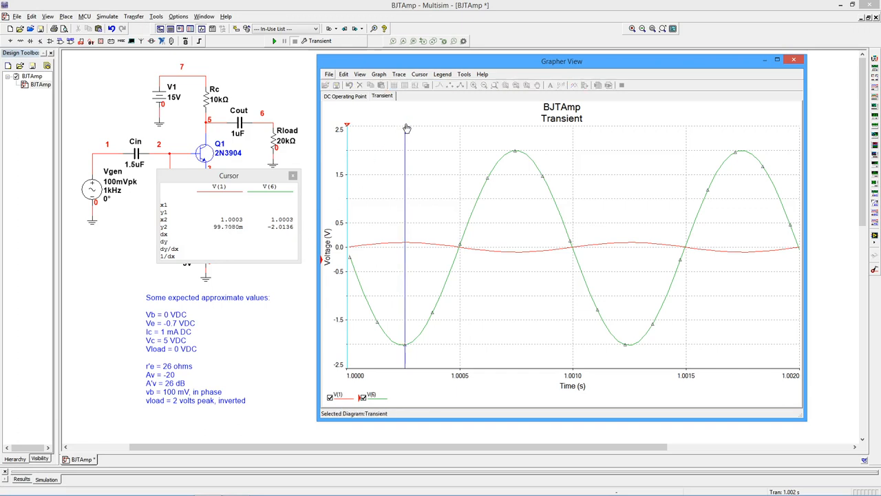
pyautogui.moveTo(406, 126); pyautogui.dragTo(516, 126)
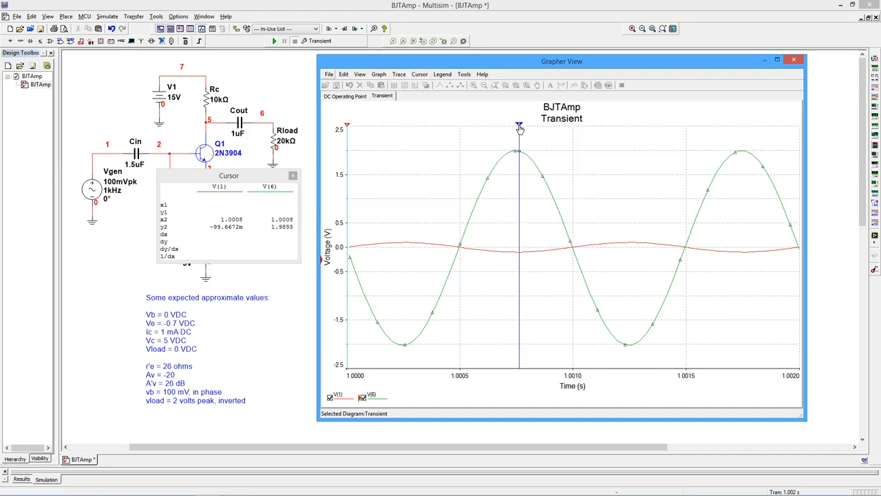
pyautogui.click(518, 126)
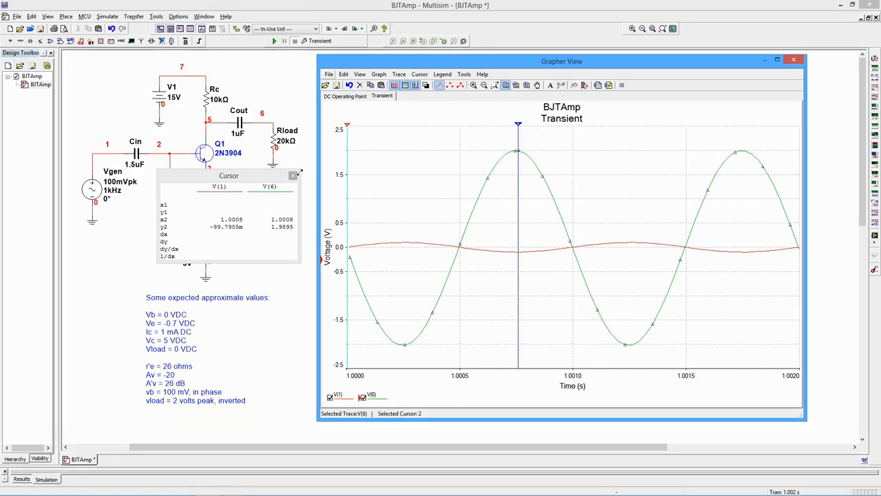
pyautogui.click(295, 175)
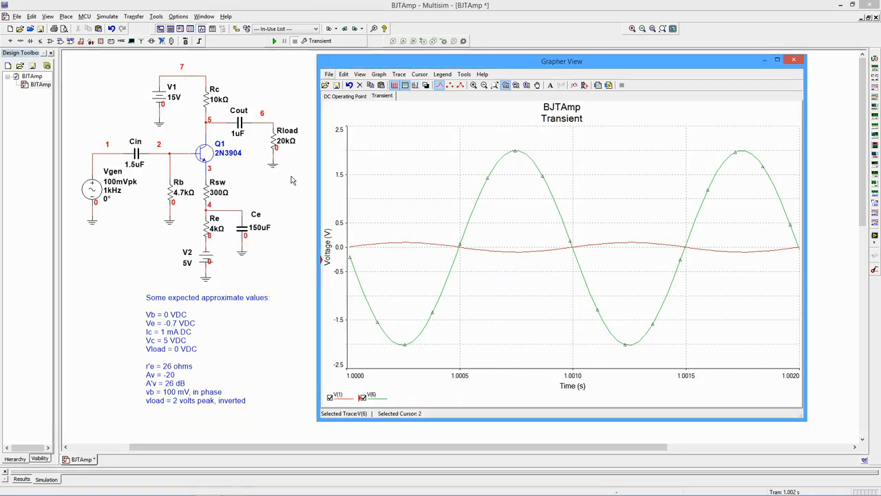
pyautogui.moveTo(289, 191)
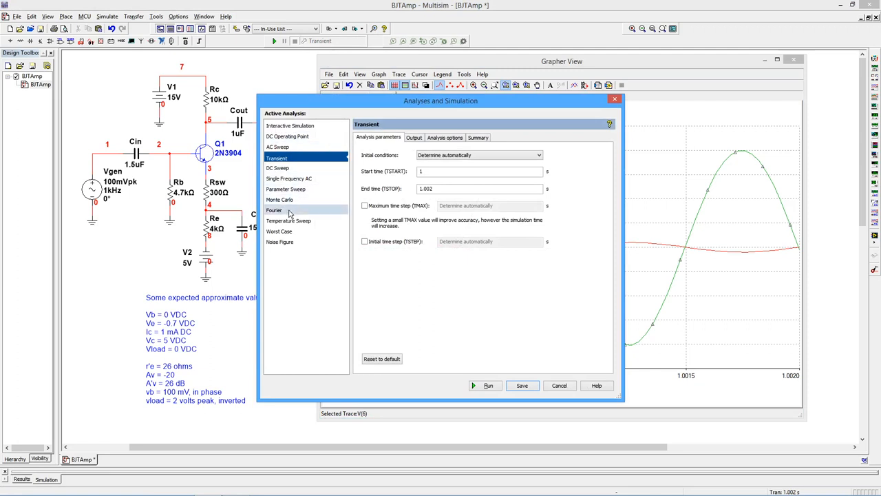
# Step: Run the Fourier analysis of the output, yielding about 0.62% THD and 2 V at 1 kHz
pyautogui.click(274, 210)
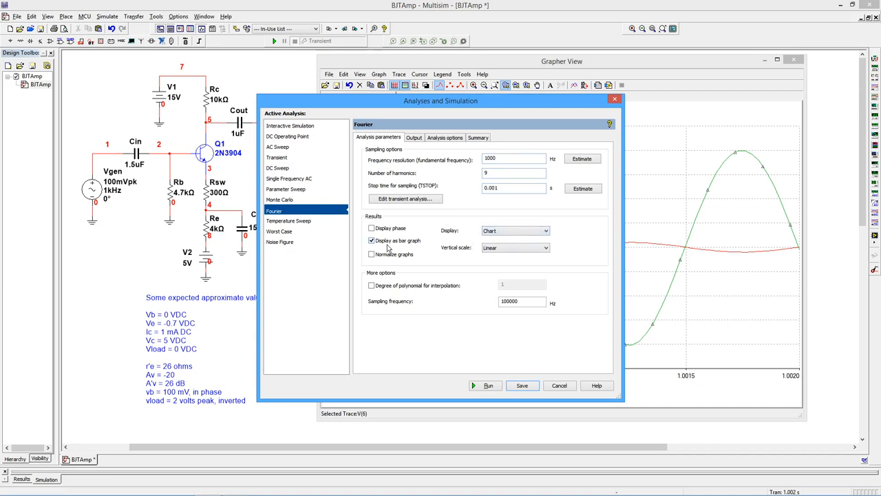
pyautogui.moveTo(526, 257)
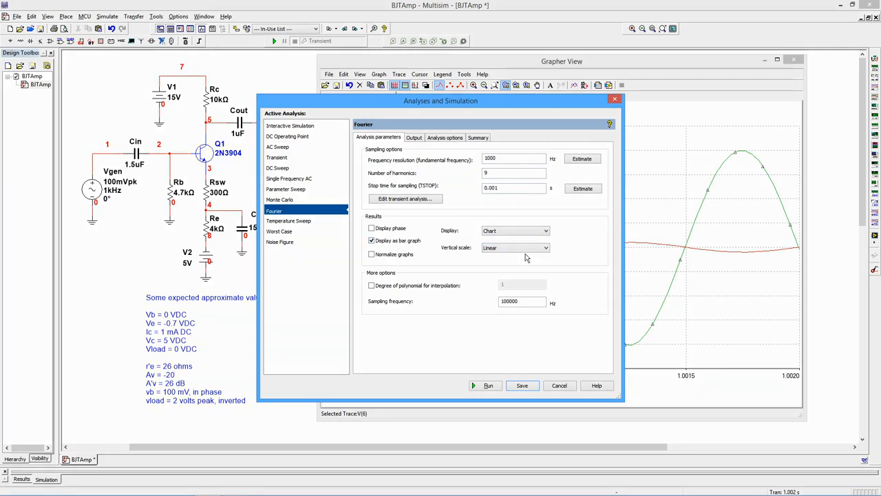
pyautogui.click(413, 138)
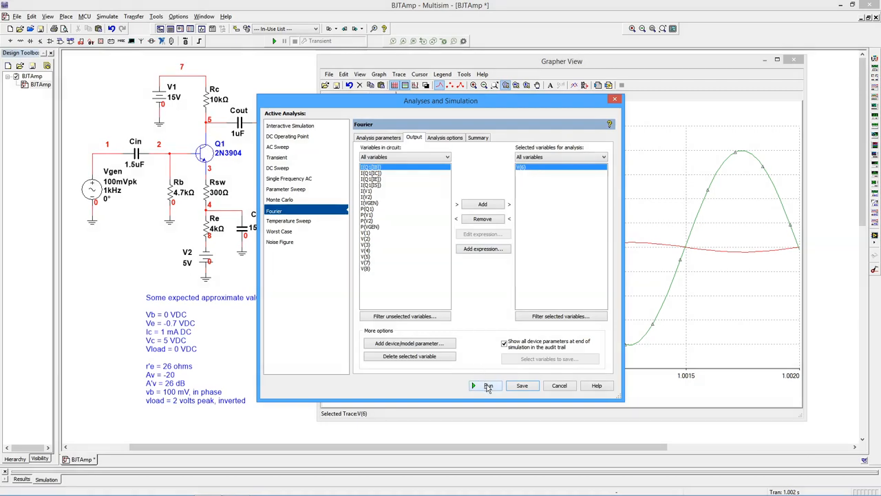
pyautogui.click(485, 386)
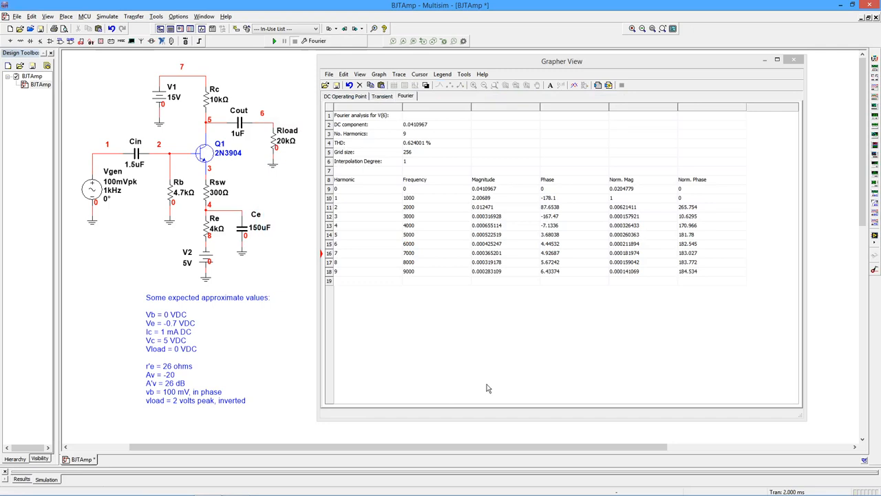
pyautogui.moveTo(497, 335)
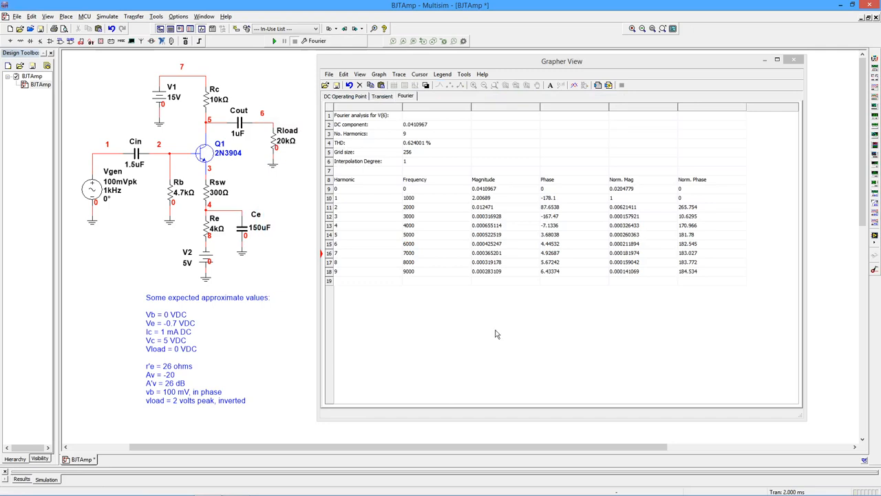
pyautogui.moveTo(416, 212)
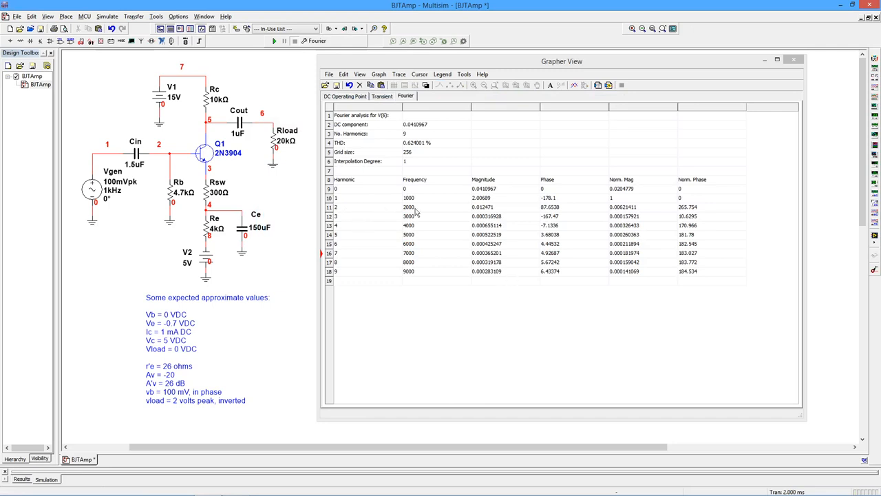
pyautogui.moveTo(477, 198)
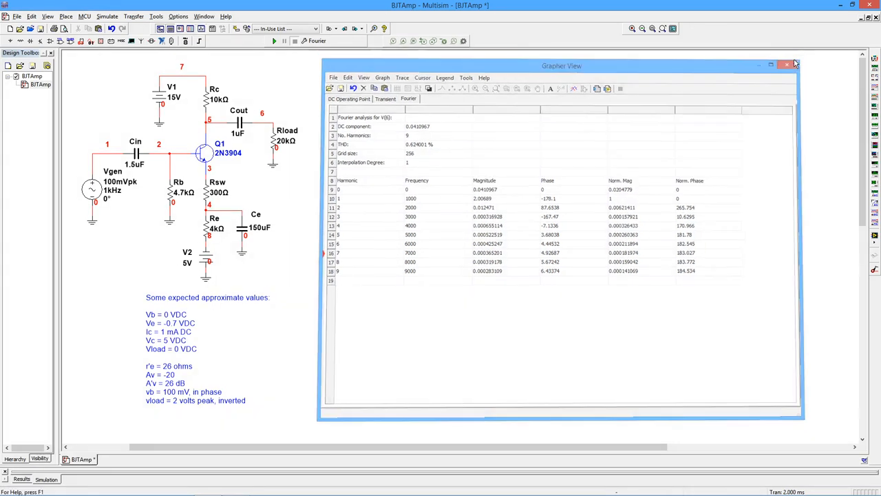
# Step: Close the grapher and select AC Sweep from 10 Hz to 10 MHz, decade, decibel scale
pyautogui.click(788, 65)
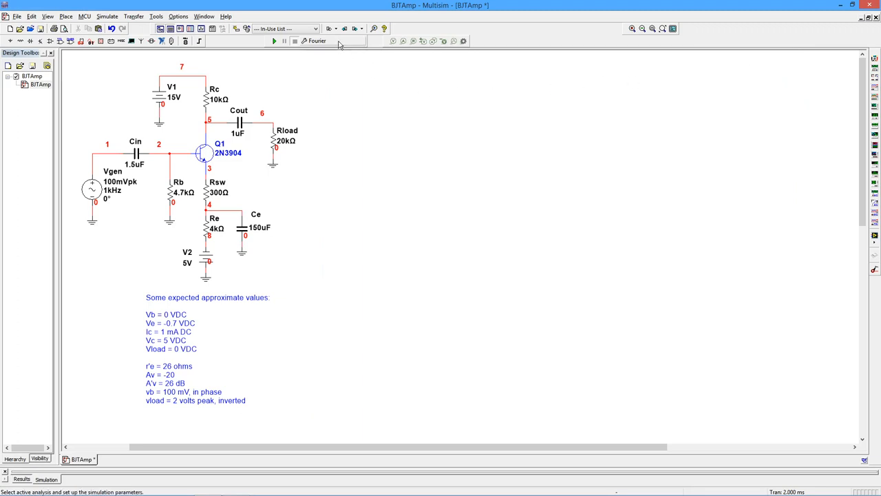
pyautogui.click(317, 41)
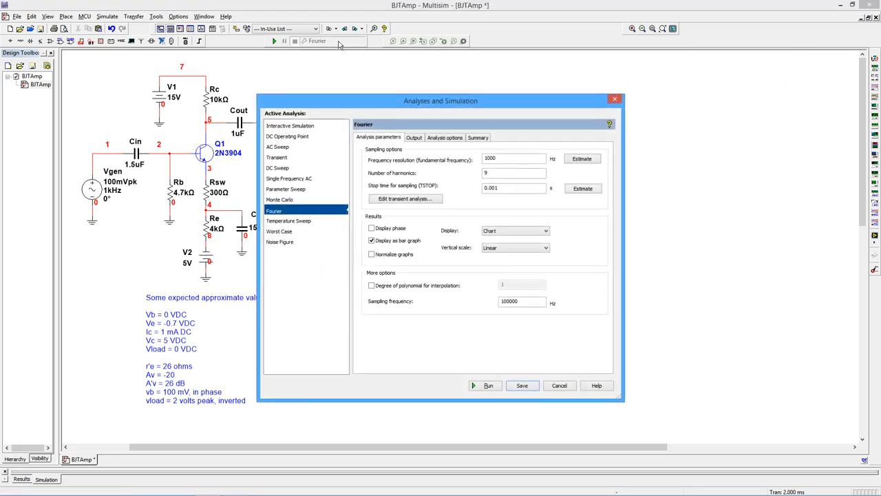
pyautogui.moveTo(287, 137)
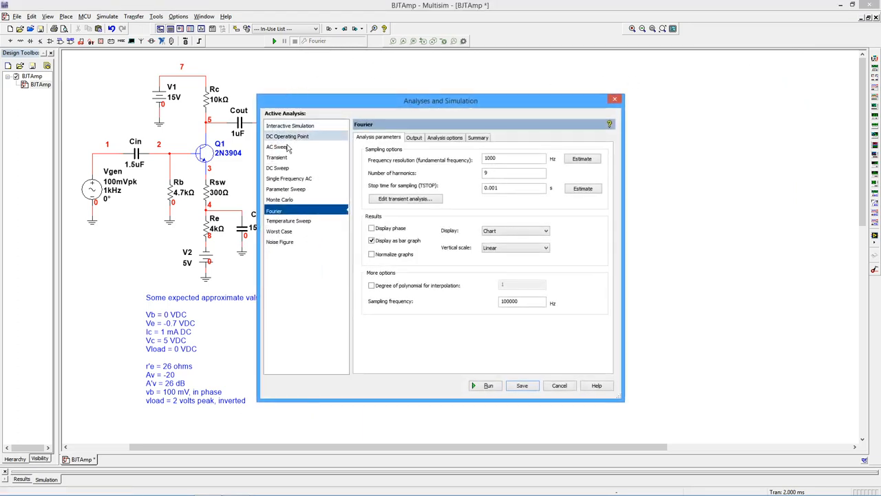
pyautogui.click(278, 147)
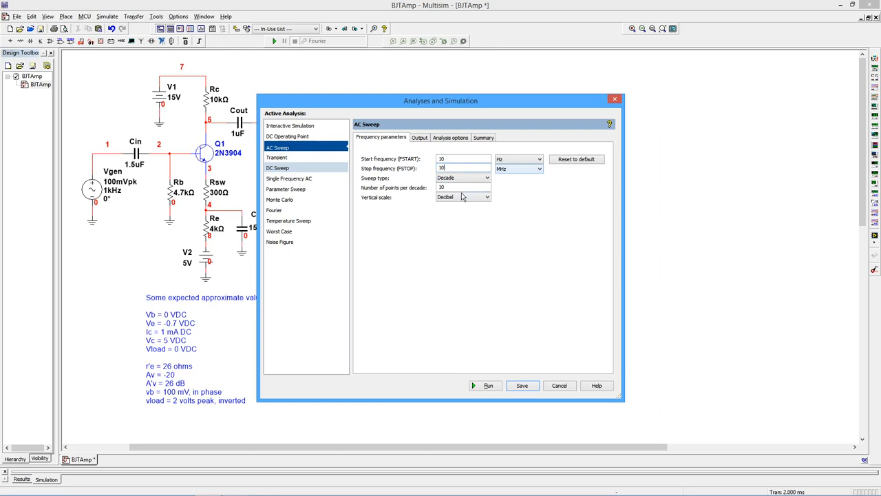
pyautogui.moveTo(485, 205)
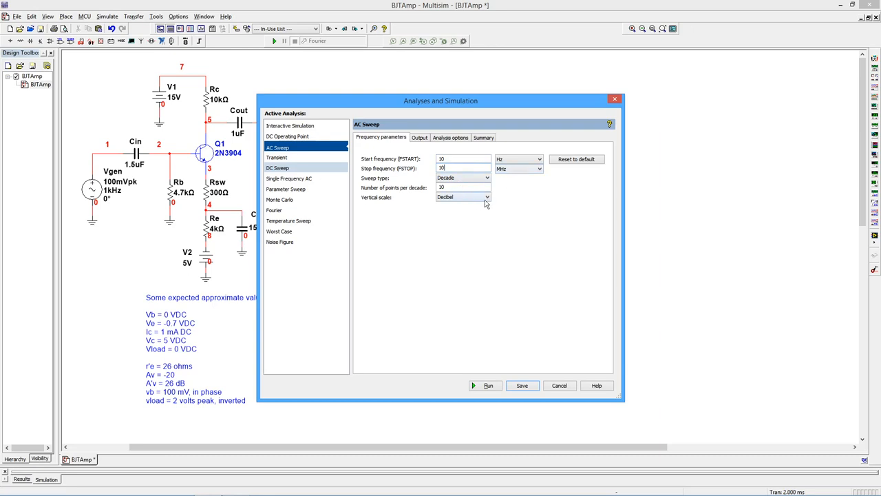
pyautogui.moveTo(470, 221)
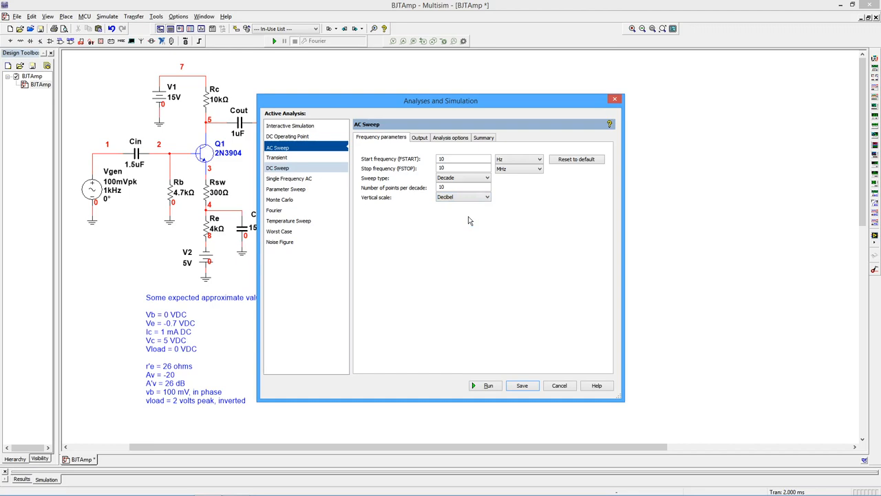
pyautogui.moveTo(413, 139)
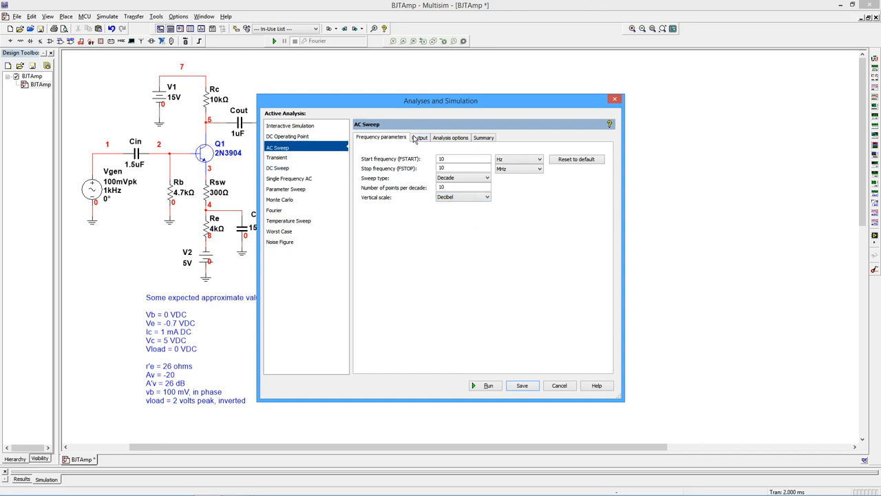
pyautogui.click(420, 138)
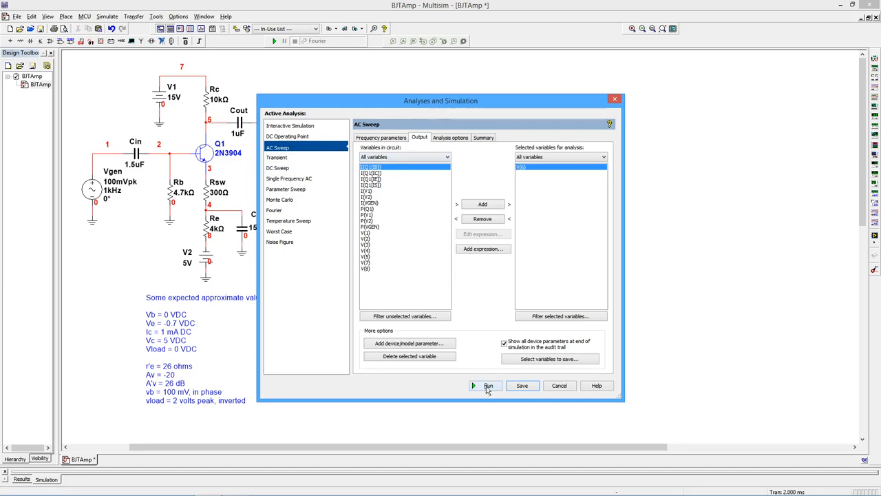
# Step: Run the AC sweep and show measurement cursors on the magnitude and phase Bode plots
pyautogui.click(487, 385)
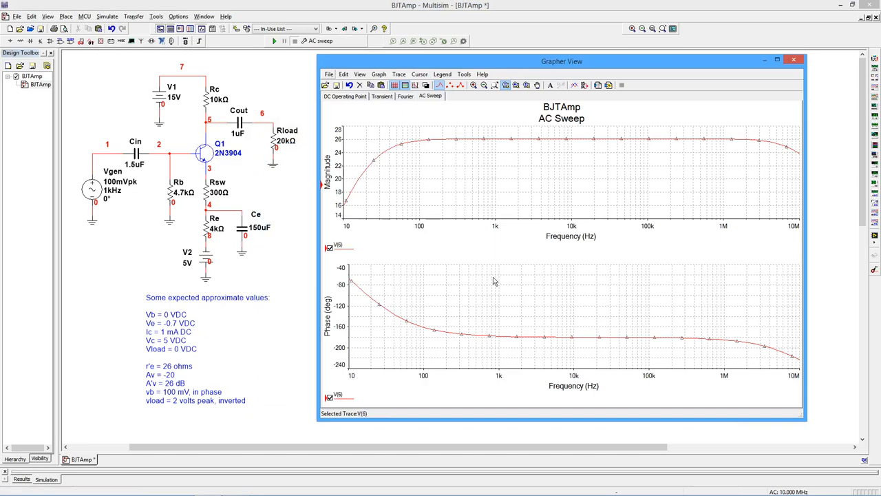
pyautogui.moveTo(493, 238)
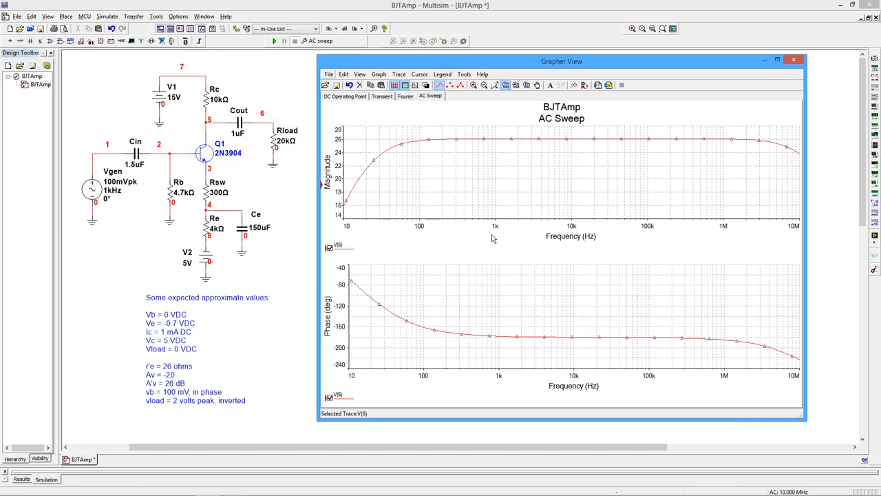
pyautogui.moveTo(446, 179)
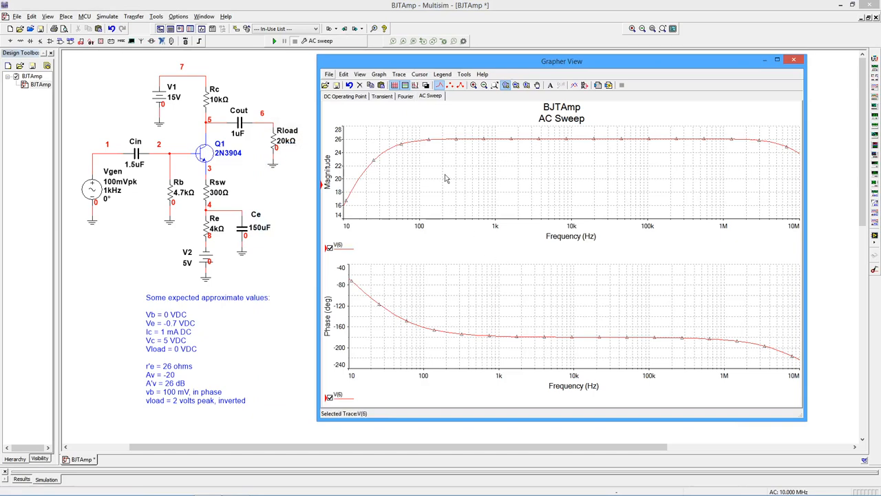
pyautogui.click(416, 86)
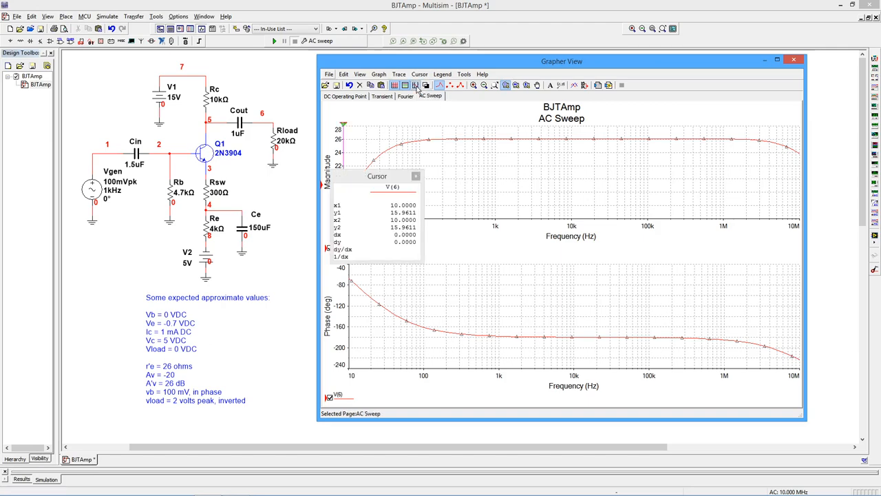
# Step: Move the cursor readout aside to read the roll-off near 29 Hz at about 23 dB
pyautogui.moveTo(377, 177); pyautogui.dragTo(256, 176)
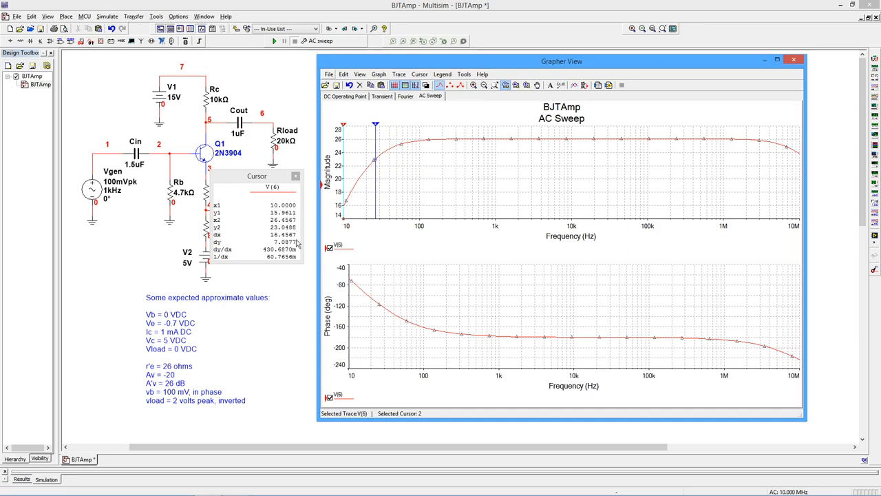
pyautogui.moveTo(416, 86)
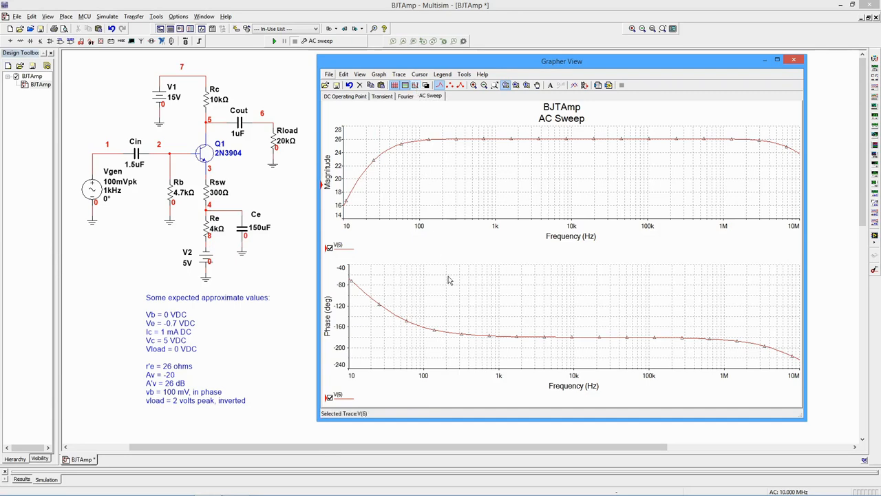
pyautogui.moveTo(434, 286)
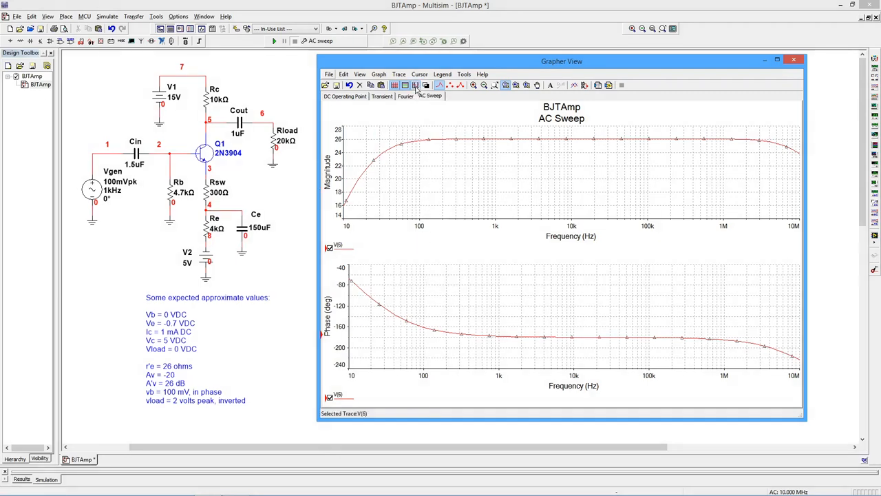
# Step: Show the cursors to read mid-band phase values, then close the grapher results
pyautogui.click(416, 86)
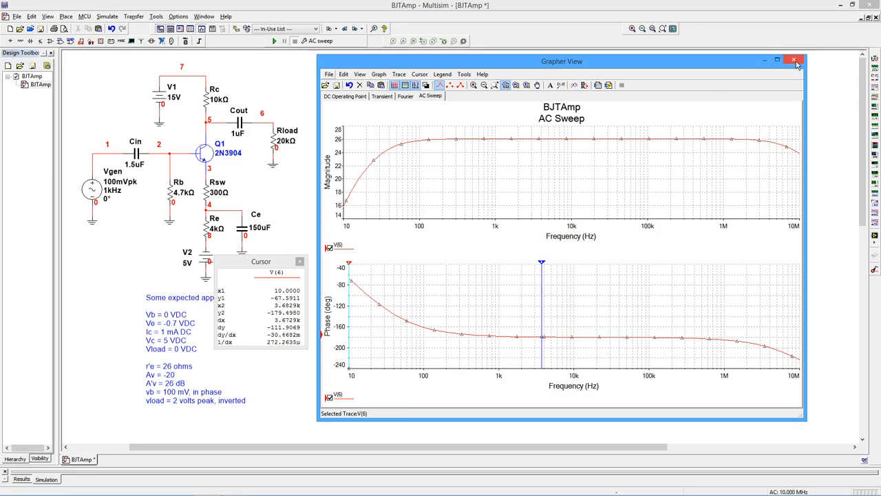
pyautogui.click(793, 60)
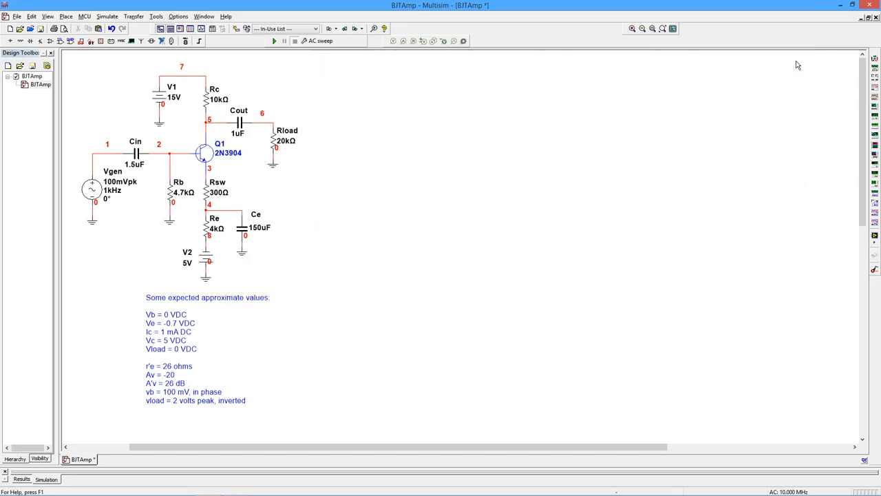